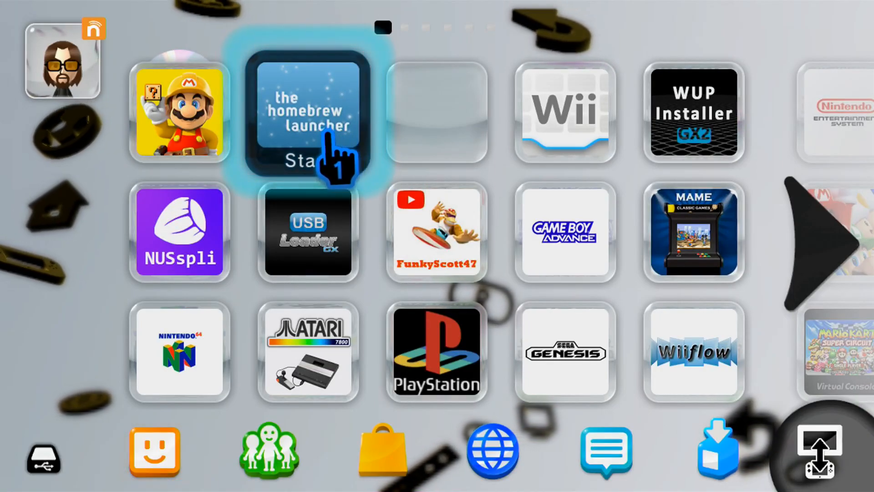
# - Load the wudd.rpx disc dumper from the Homebrew Launcher's SD apps list
pyautogui.click(308, 114)
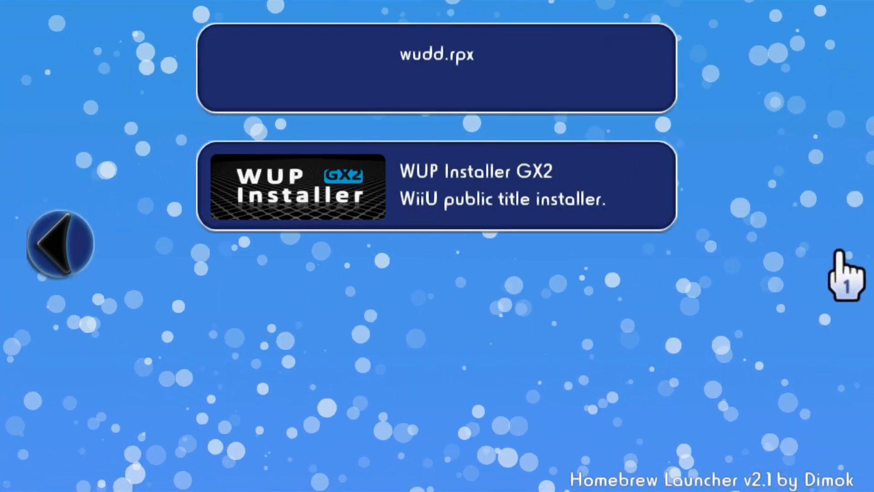
pyautogui.moveTo(427, 104)
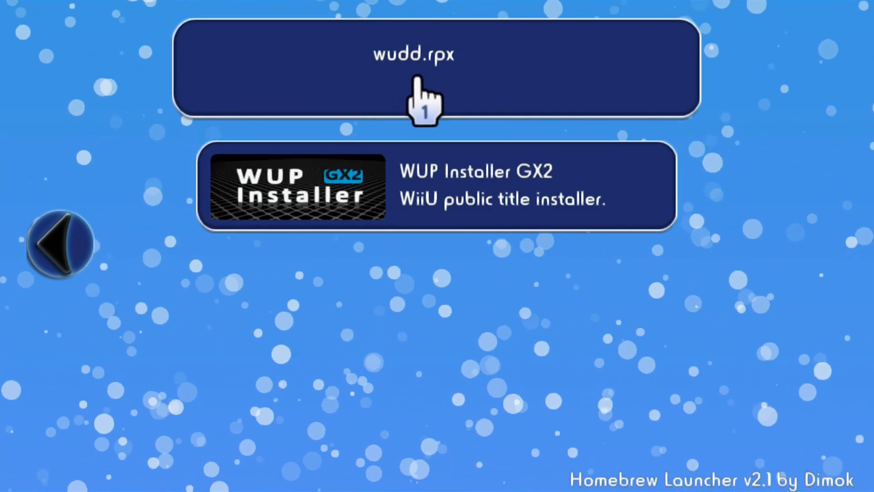
pyautogui.click(435, 67)
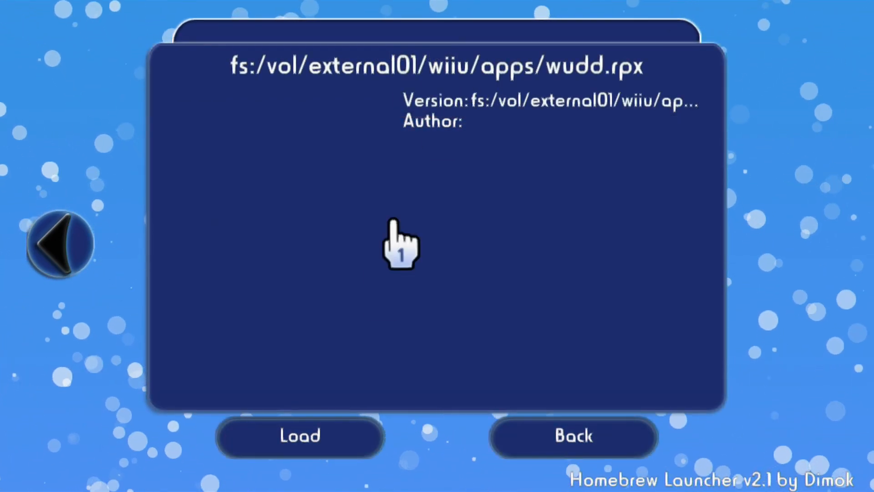
pyautogui.click(300, 435)
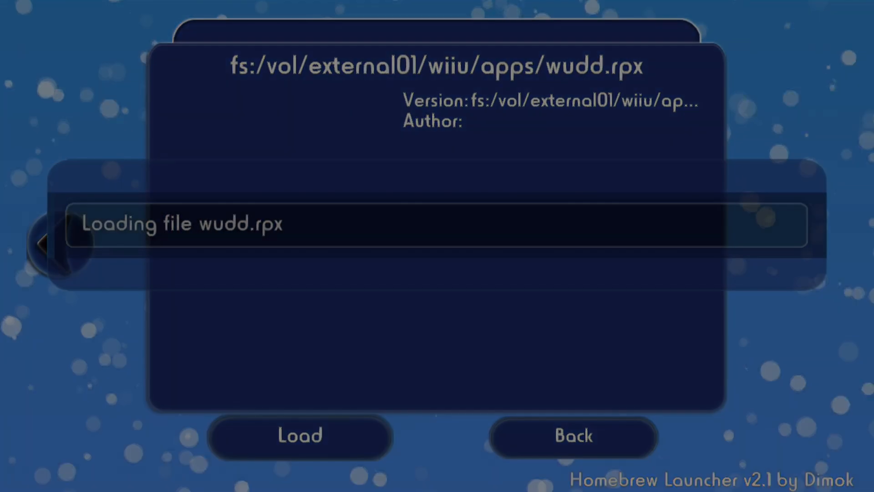
# - Dump the inserted disc with WUDD and return with A once 'Dumping done' appears
pyautogui.click(300, 435)
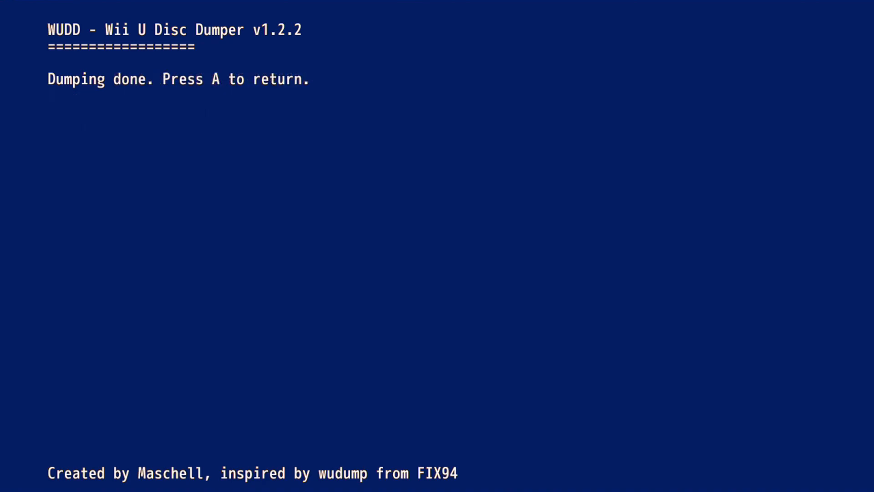
pyautogui.press('a')
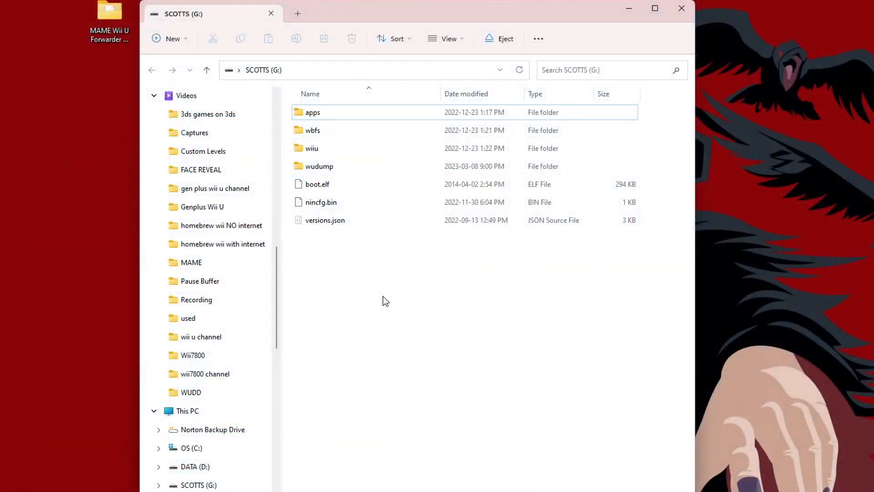
pyautogui.moveTo(319, 166)
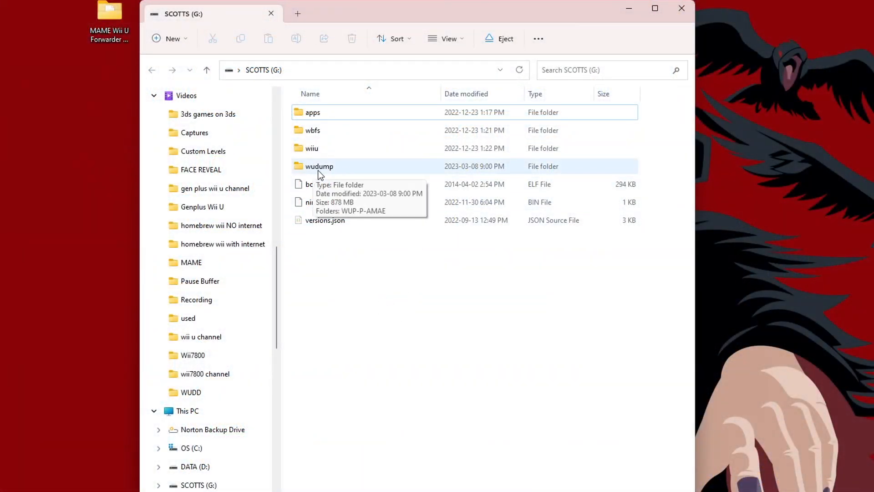
pyautogui.moveTo(384, 241)
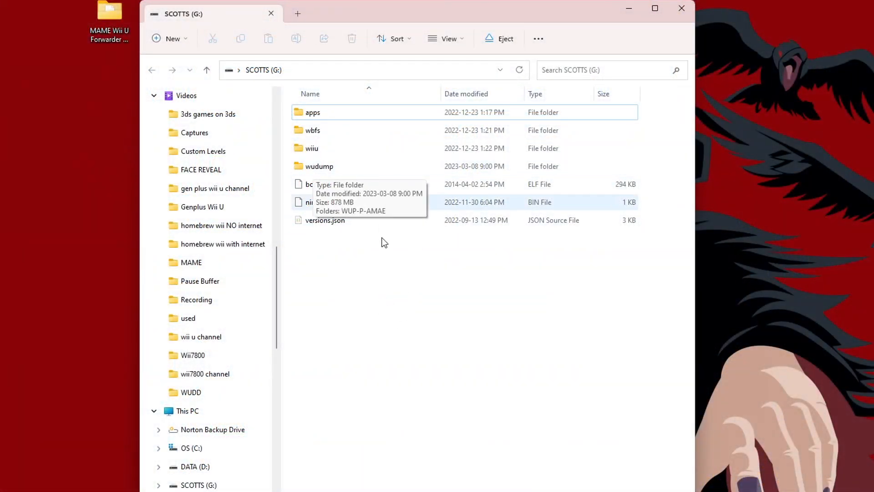
pyautogui.doubleClick(319, 166)
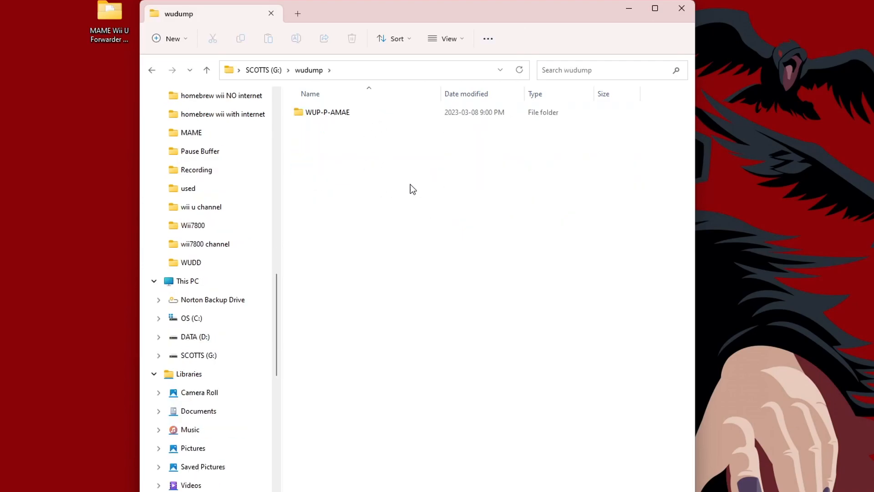
pyautogui.moveTo(406, 202)
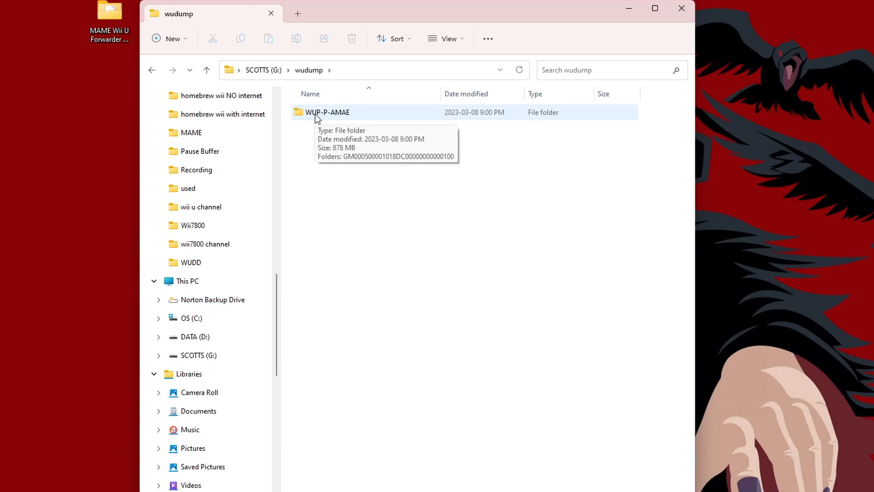
pyautogui.doubleClick(328, 112)
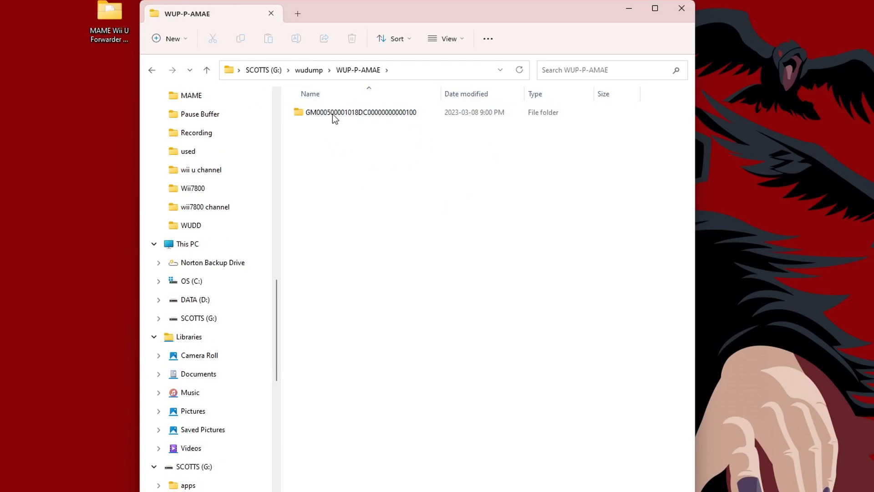
pyautogui.click(360, 112)
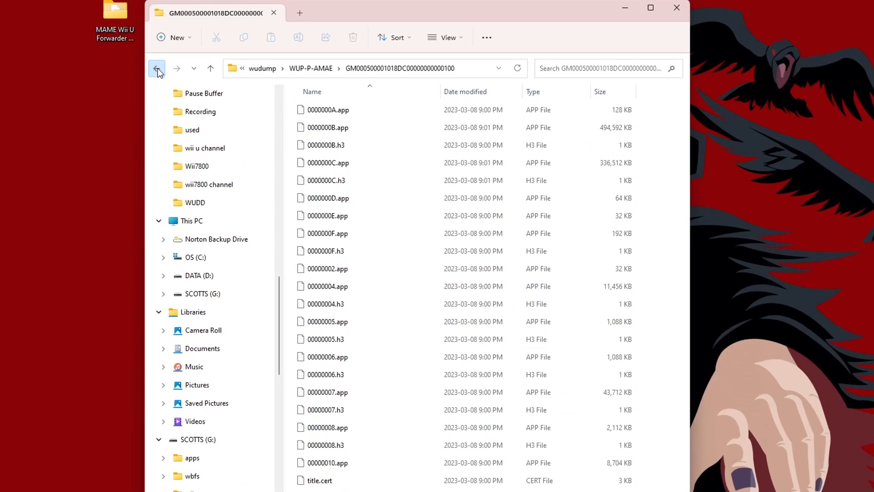
pyautogui.click(157, 68)
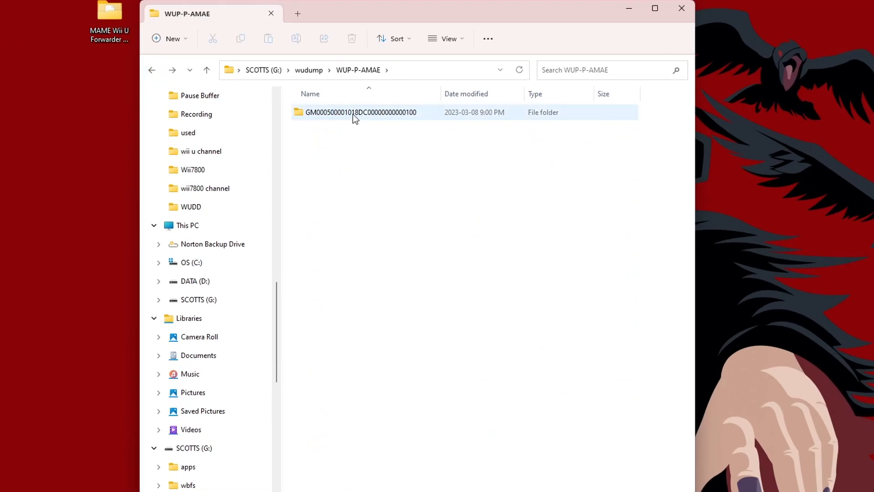
# - Rename the dumped game folder inside WUP-P-AMAE to SMM
pyautogui.rightClick(357, 112)
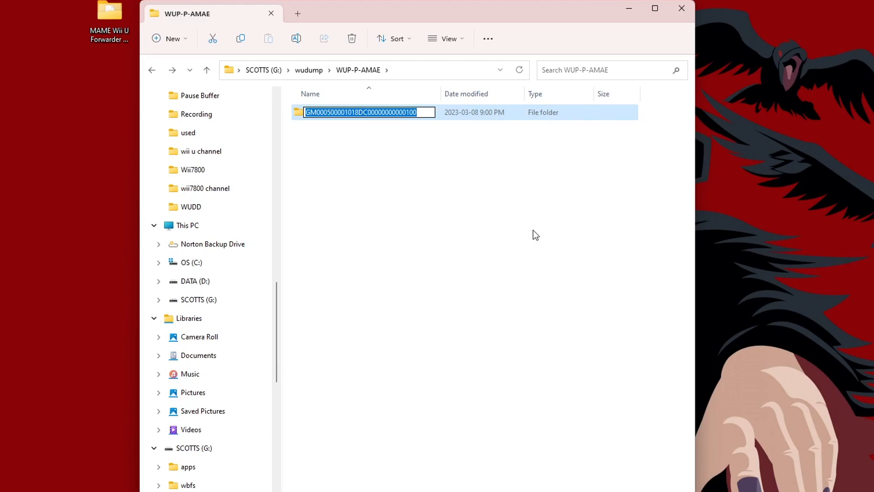
pyautogui.write('SMM')
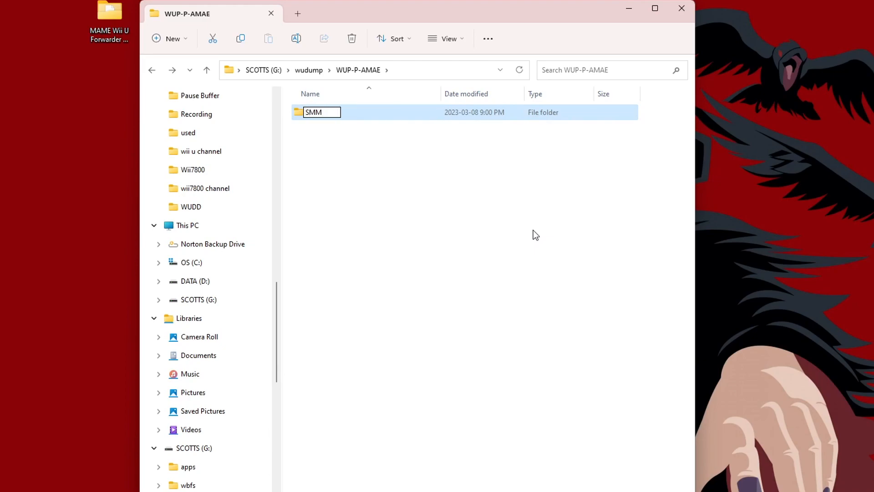
pyautogui.press('Return')
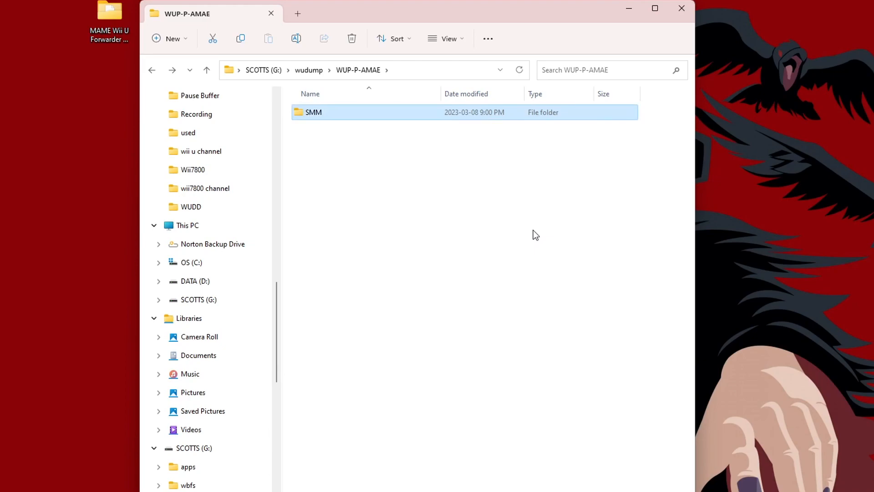
pyautogui.click(387, 207)
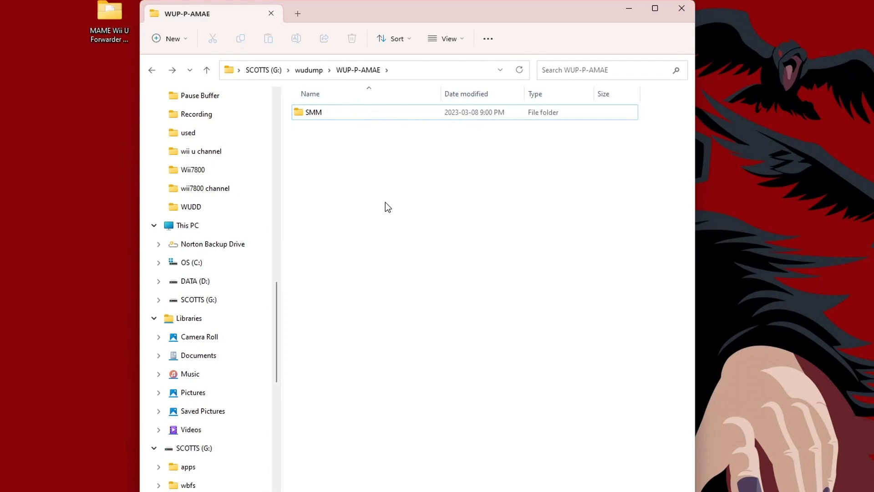
# - Cut the SMM folder and go back up to the SCOTTS (G:) drive root
pyautogui.rightClick(313, 112)
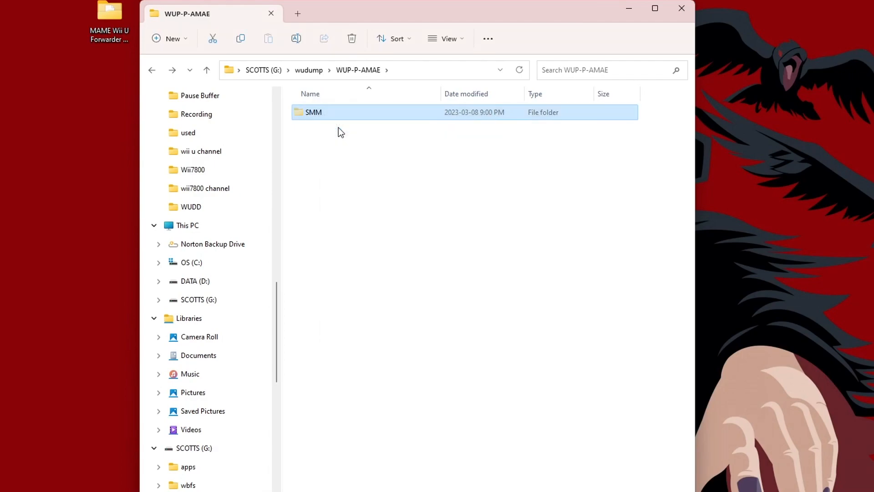
pyautogui.click(152, 69)
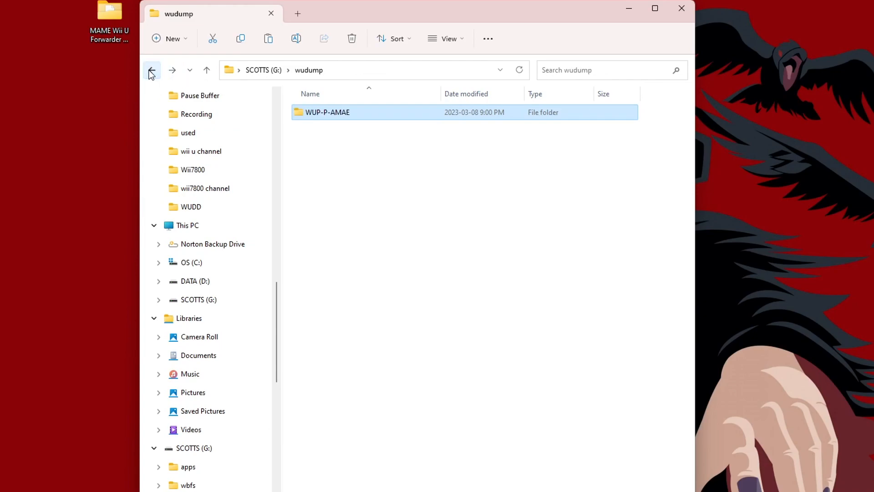
pyautogui.click(151, 70)
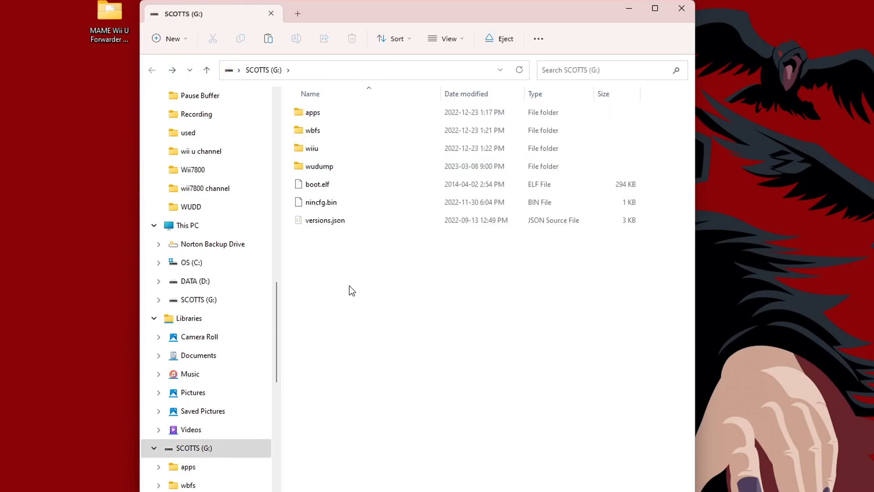
# - Create a new folder named install at the root of drive G:
pyautogui.rightClick(352, 291)
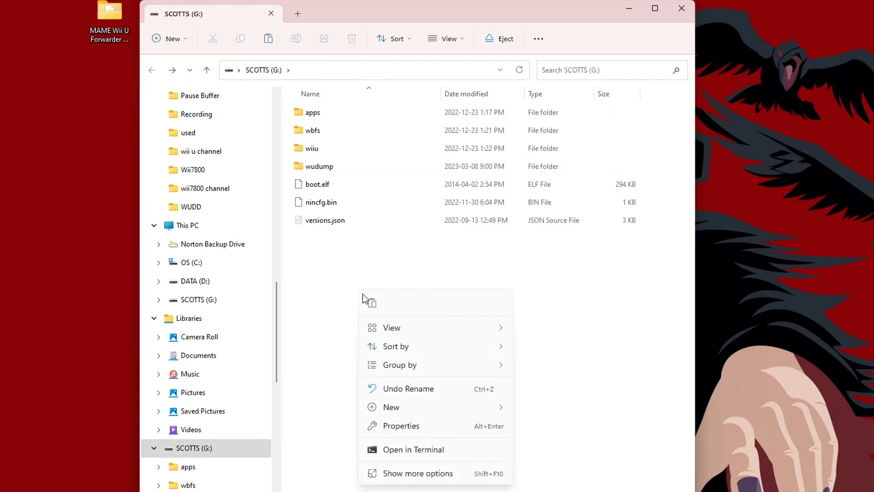
pyautogui.click(391, 407)
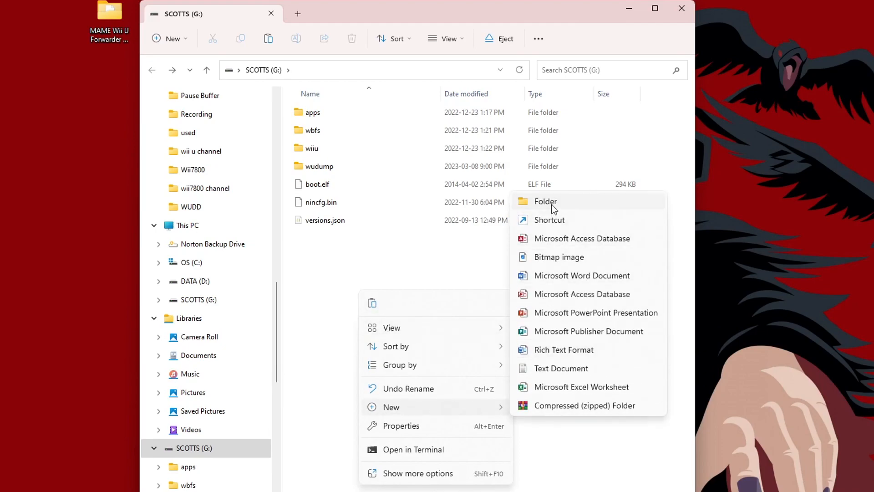
pyautogui.click(545, 202)
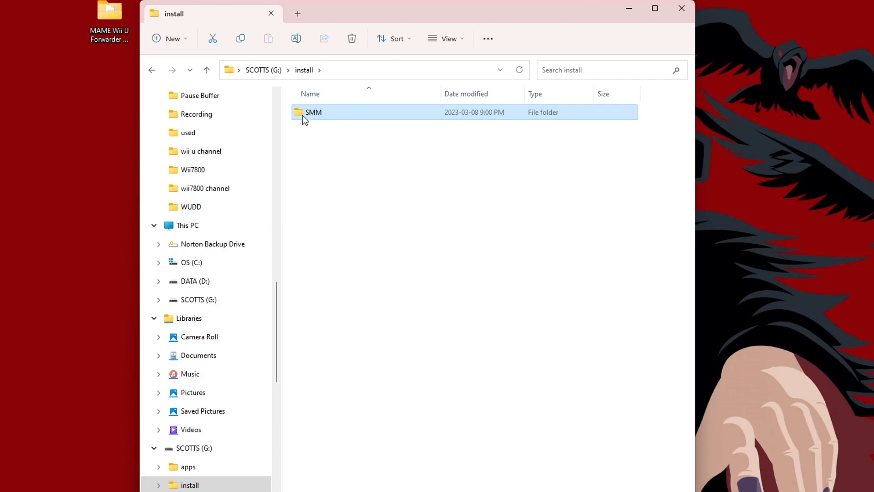
pyautogui.moveTo(151, 70)
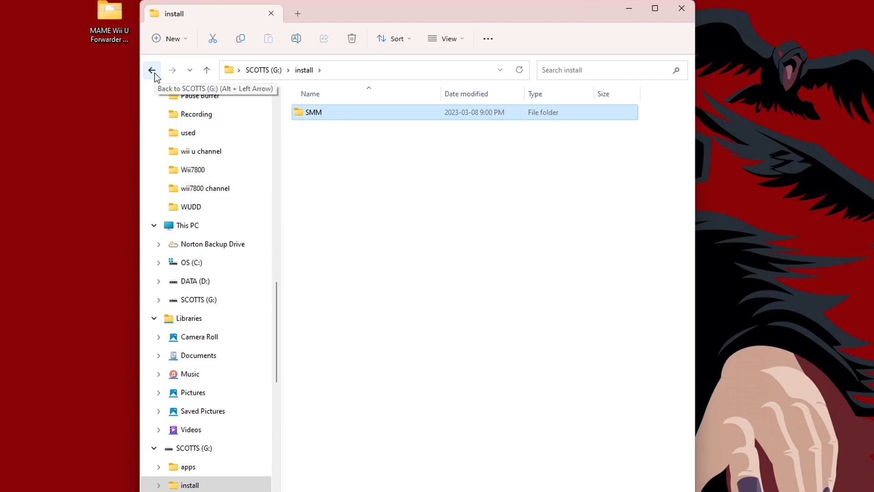
# - Move the SMM game folder into the install folder and check it is there
pyautogui.click(151, 70)
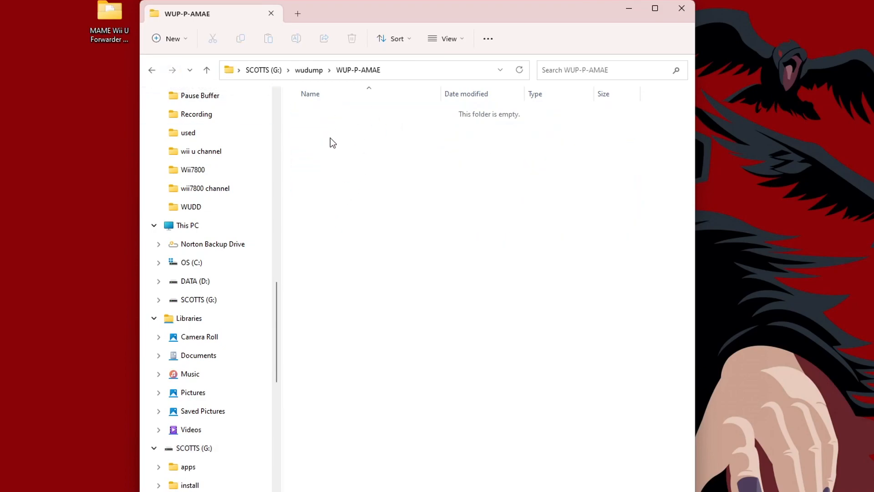
pyautogui.click(151, 69)
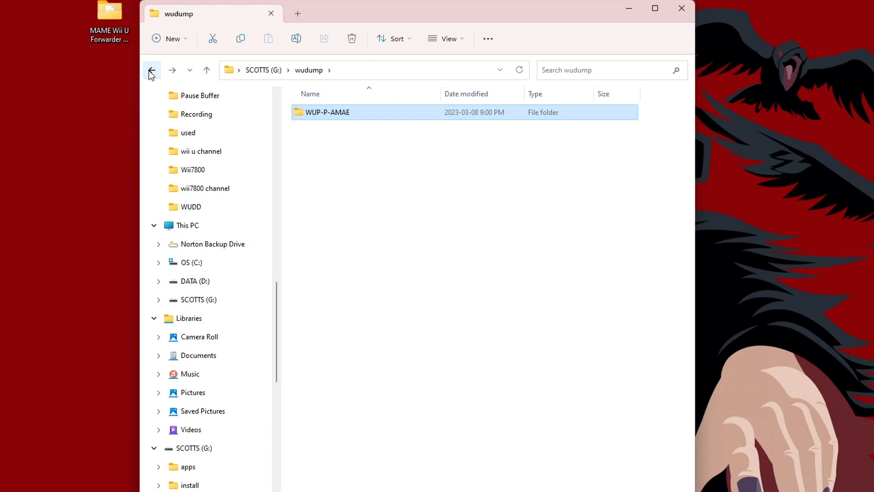
pyautogui.doubleClick(327, 112)
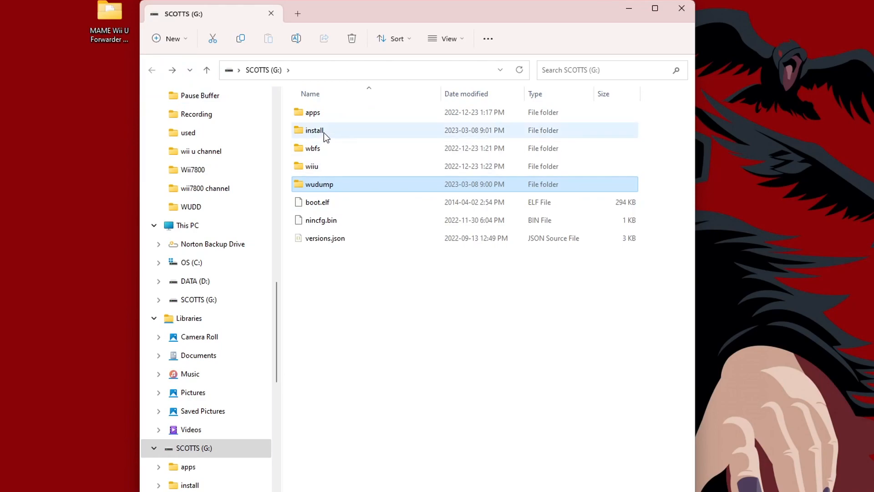
pyautogui.doubleClick(313, 130)
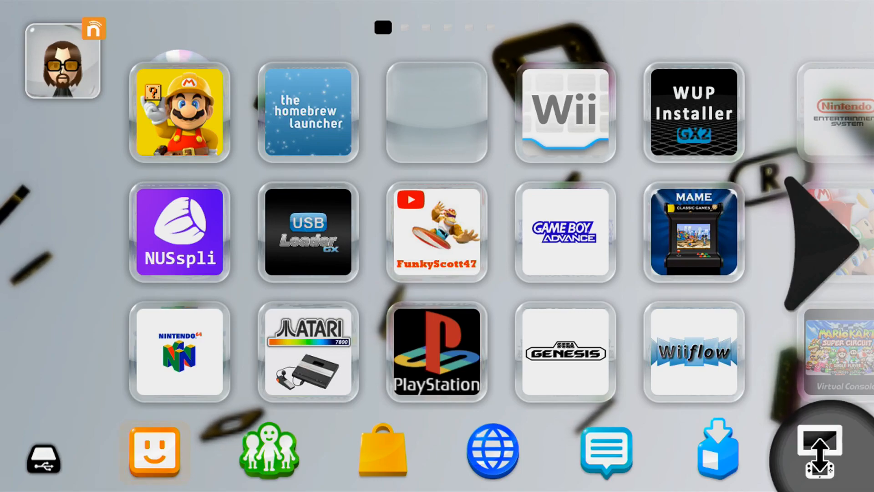
# - Start WUP Installer GX2 via the Wii U menu tile and its Homebrew Launcher entry
pyautogui.click(564, 231)
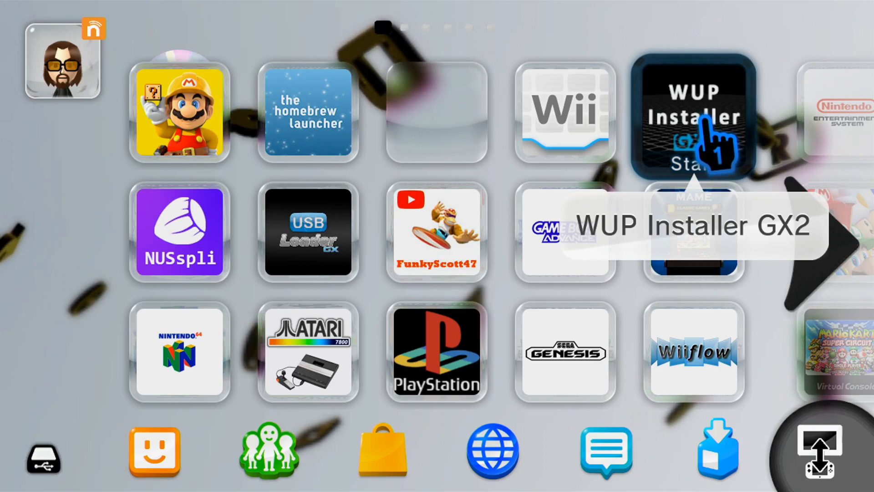
pyautogui.moveTo(307, 113)
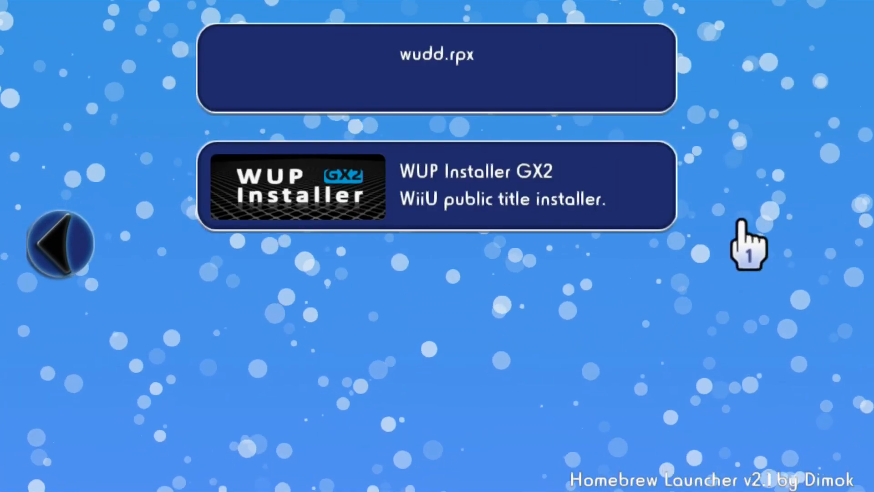
pyautogui.moveTo(496, 229)
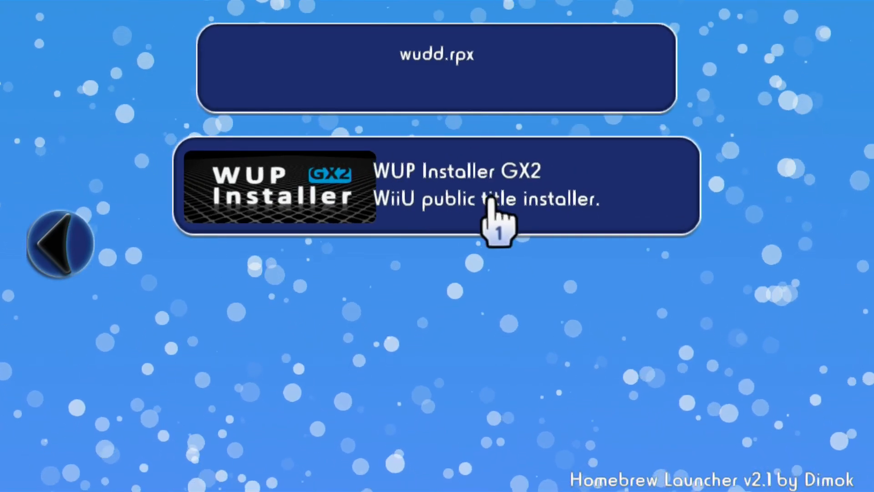
pyautogui.moveTo(443, 229)
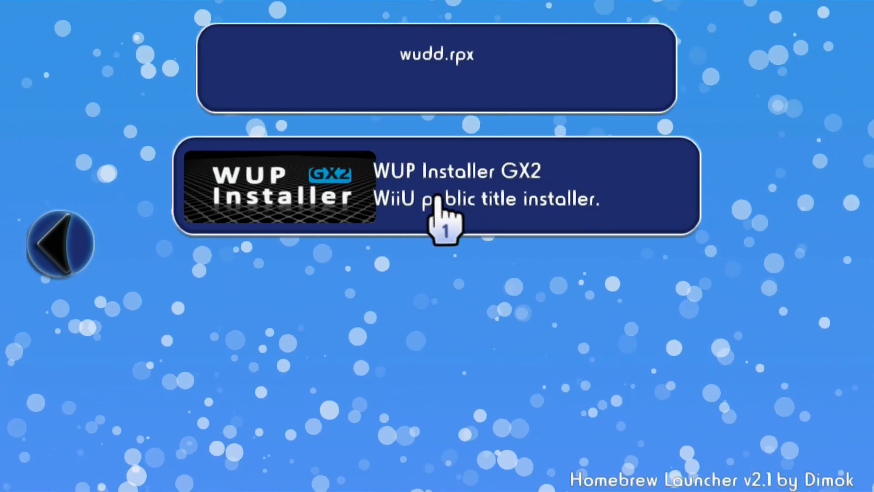
pyautogui.click(435, 186)
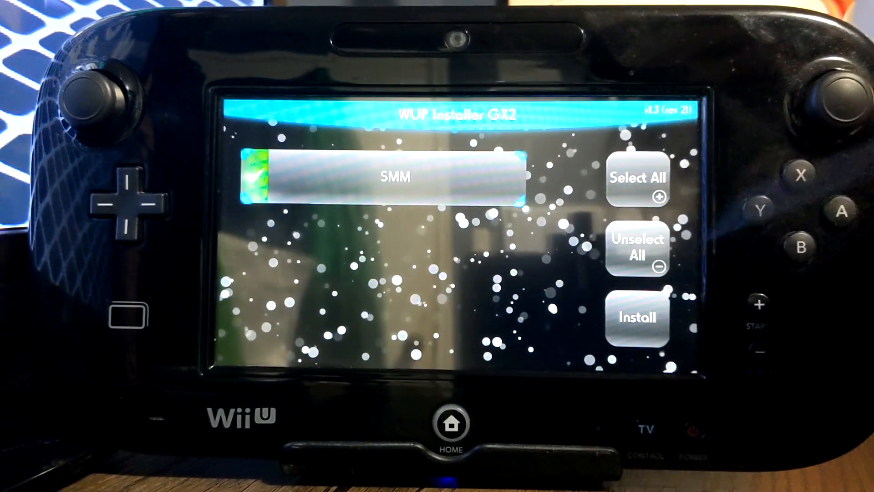
# - Install the selected SMM title, confirming the install of one application
pyautogui.click(637, 317)
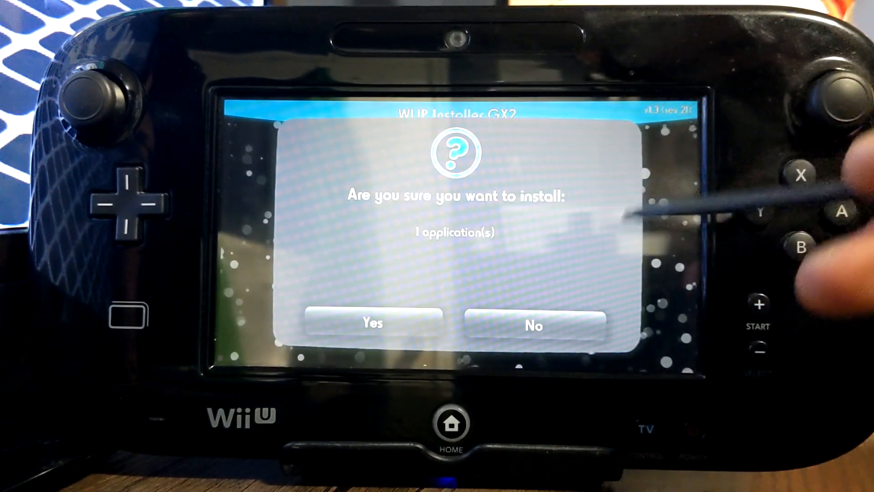
pyautogui.click(372, 324)
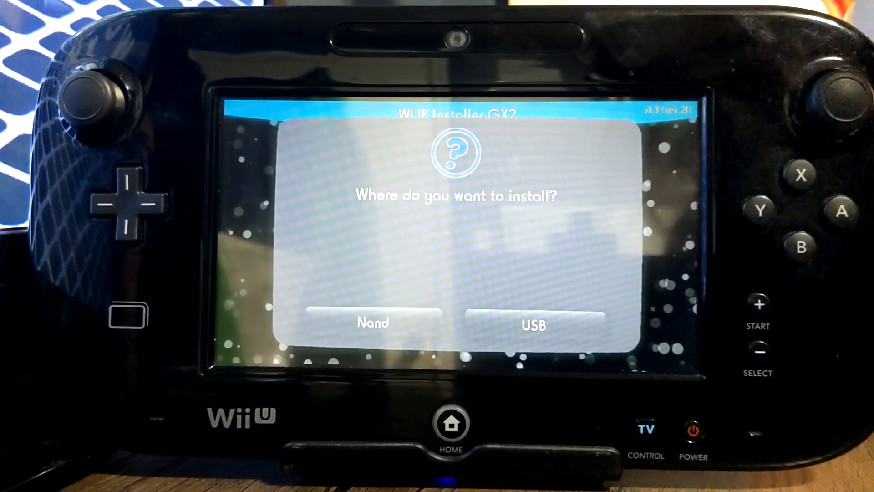